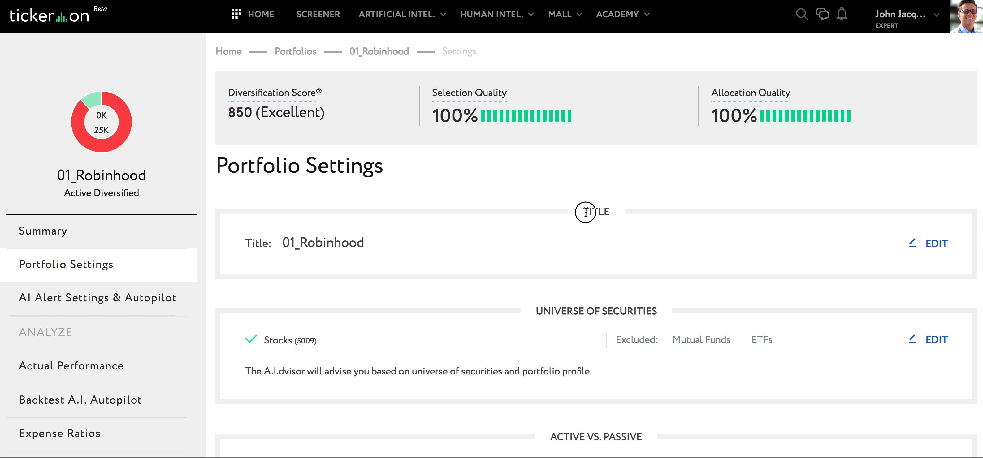
mouse_move(940, 271)
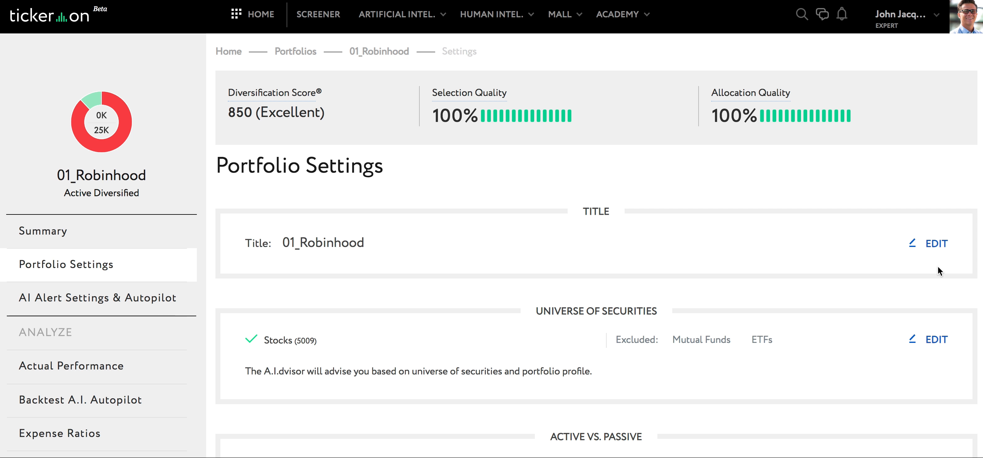
mouse_move(929, 251)
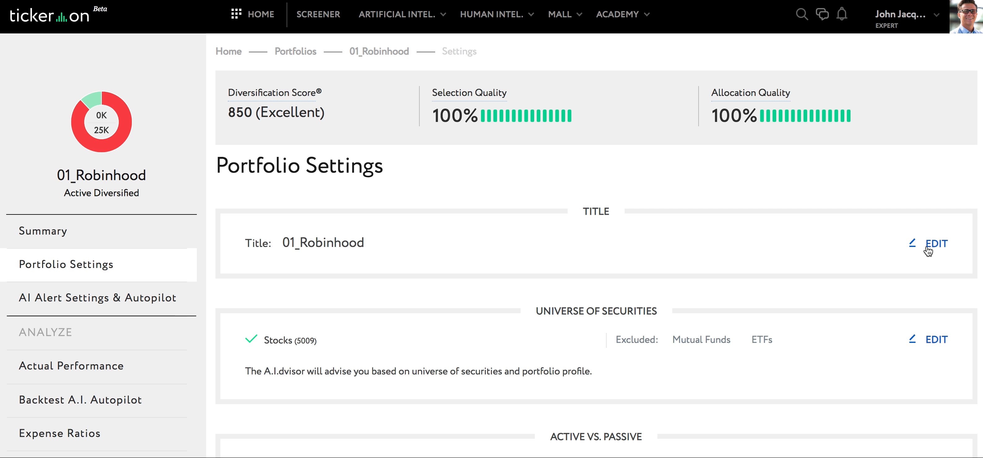
Step: Change the portfolio title to the typed text 'as;dkfjsadl;fkjas;dflkj' and commit it
left_click(935, 243)
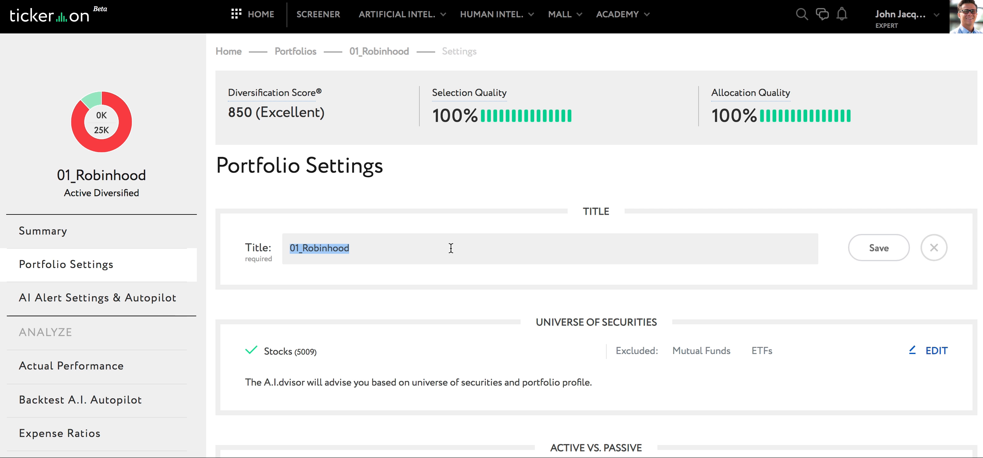
type("as;dkfjsad")
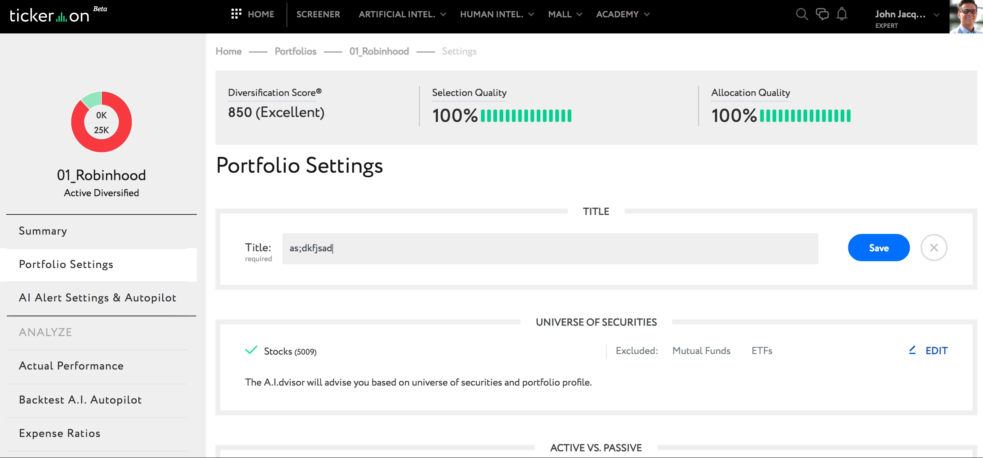
type("l;fkjas;dflkj")
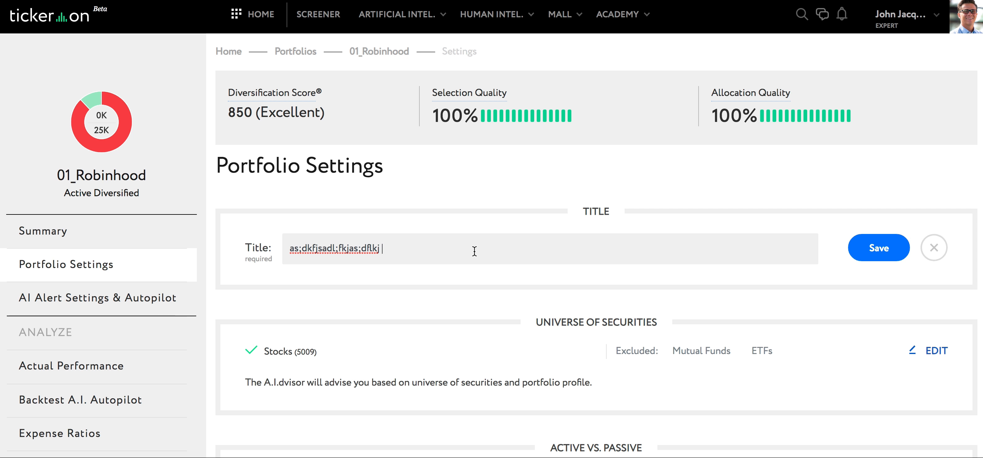
mouse_move(879, 253)
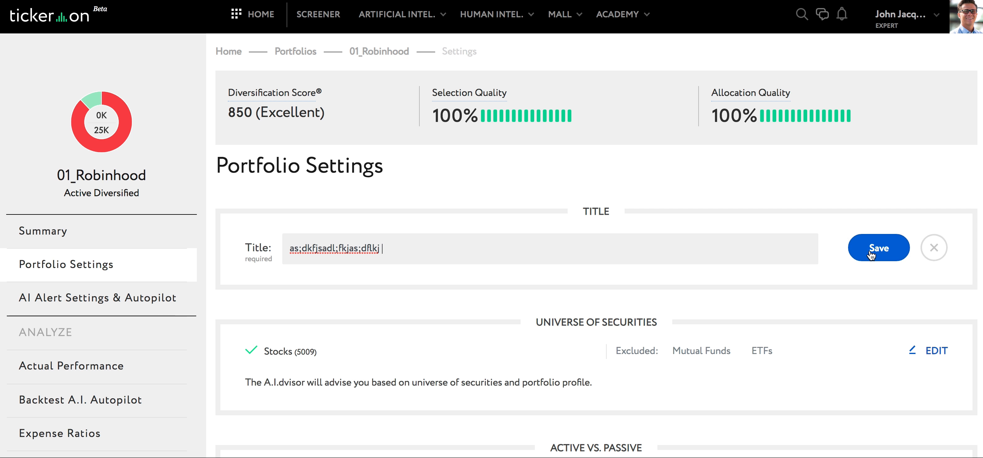
left_click(878, 247)
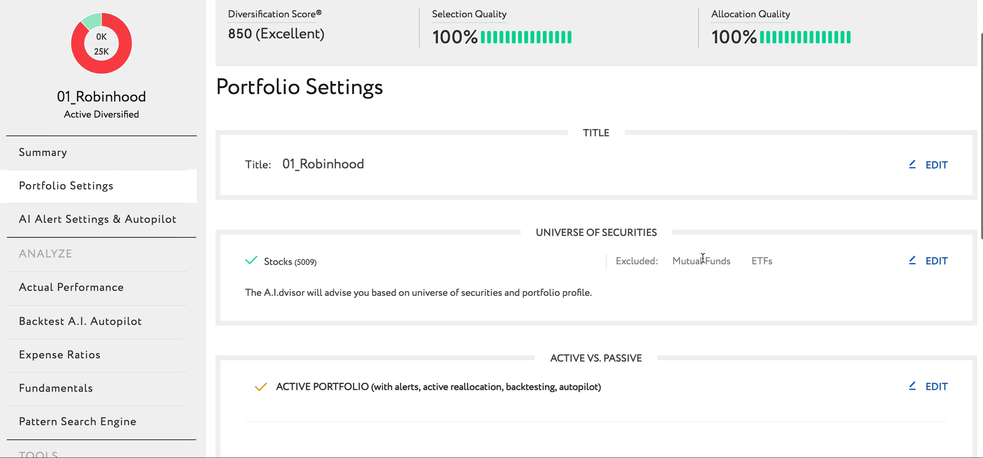
scroll("down", 3)
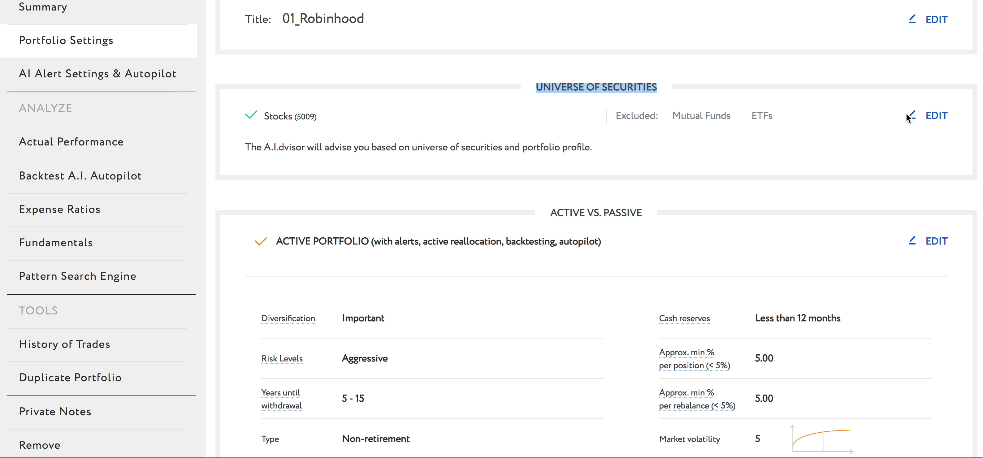
Step: Edit the securities universe, toggling Mutual Funds and ETFs, then discard the changes
left_click(934, 116)
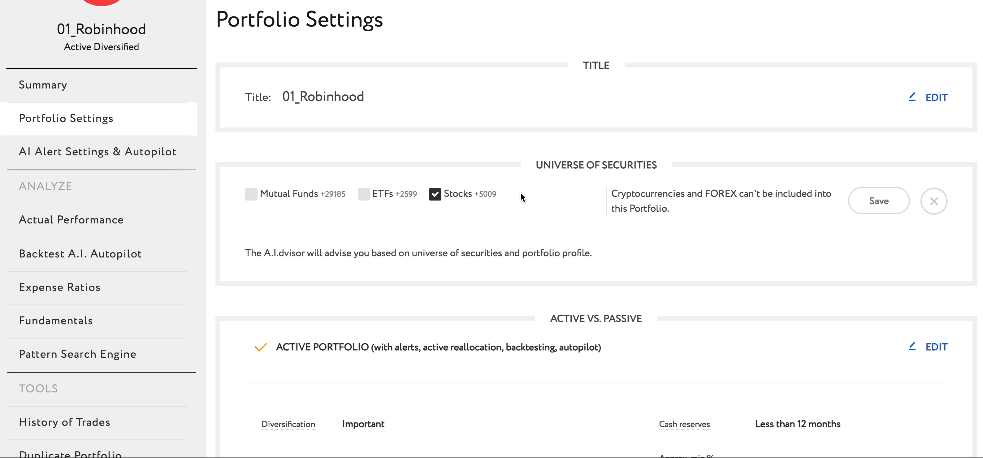
mouse_move(396, 193)
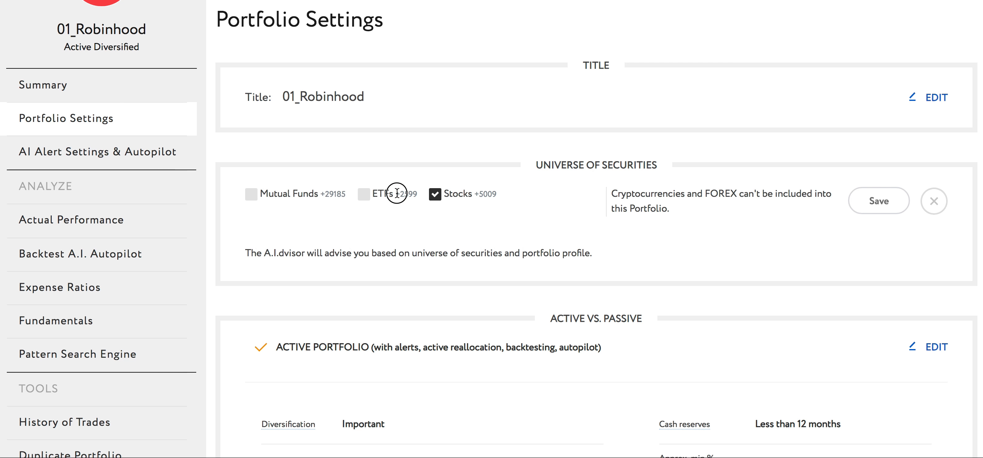
double_click(289, 194)
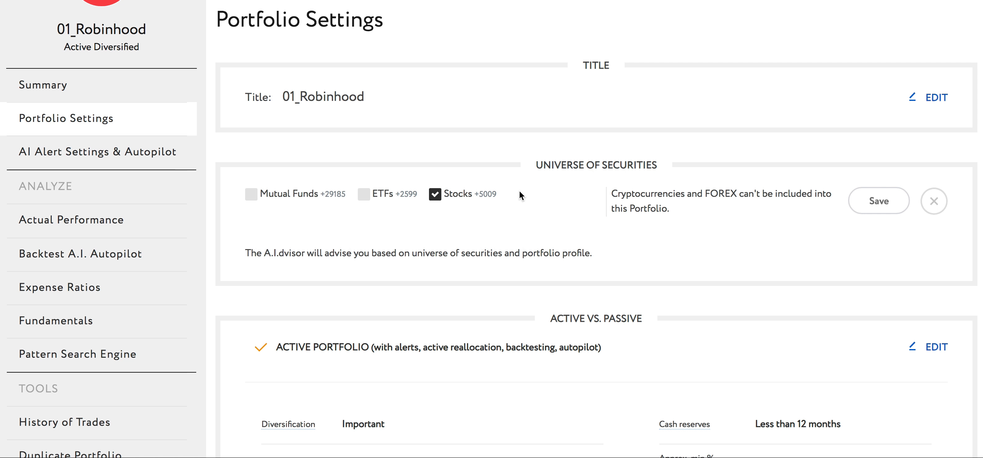
scroll("down", 3)
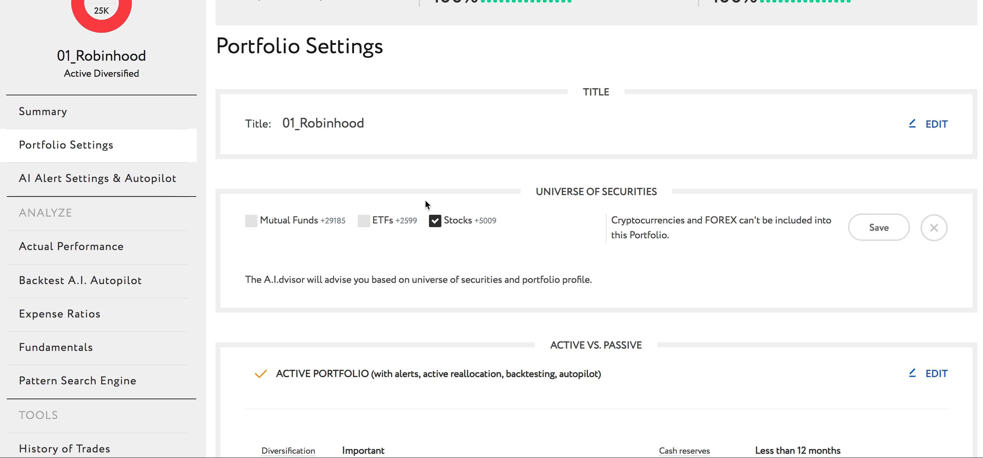
mouse_move(259, 223)
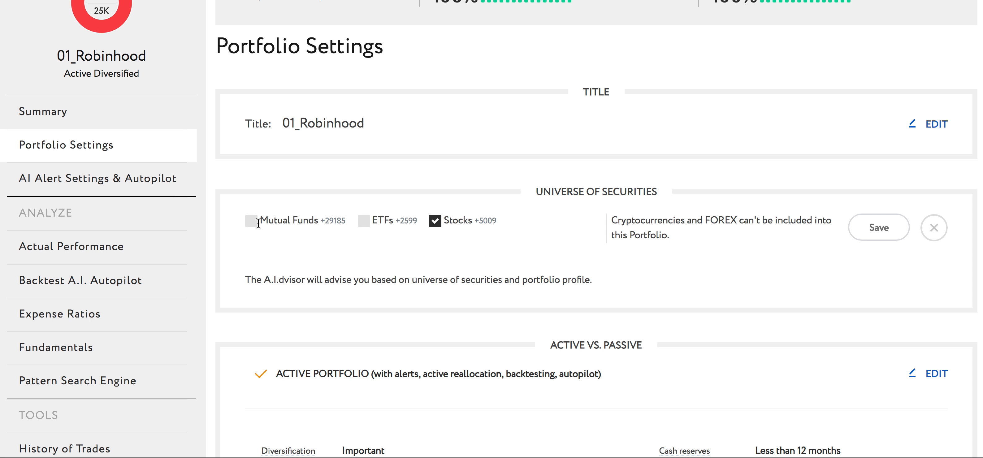
left_click(252, 220)
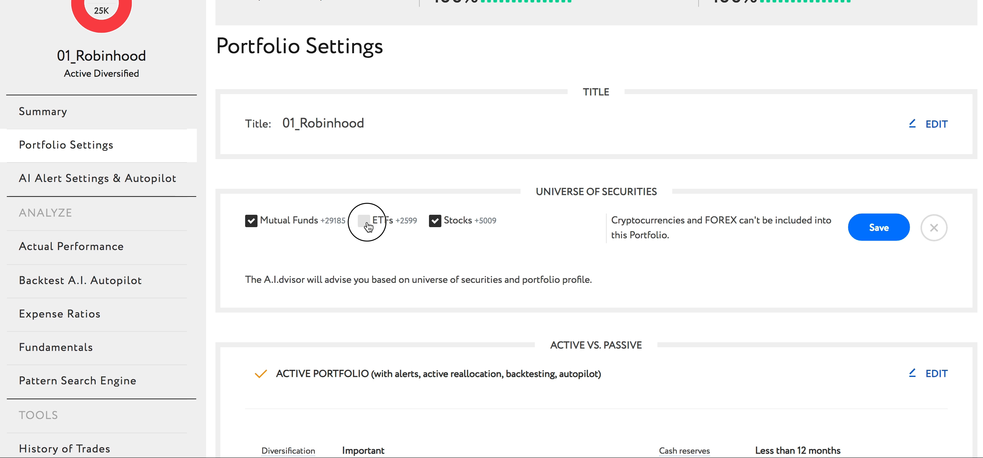
left_click(363, 220)
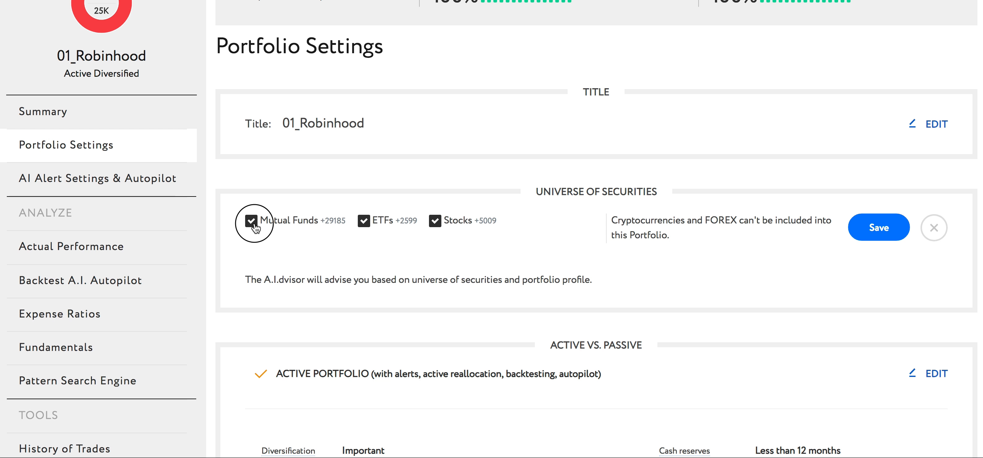
left_click(252, 220)
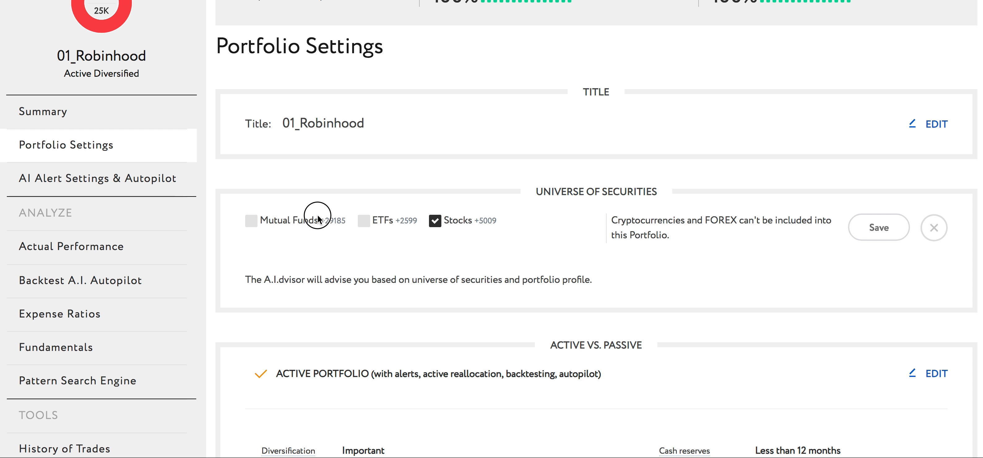
mouse_move(262, 221)
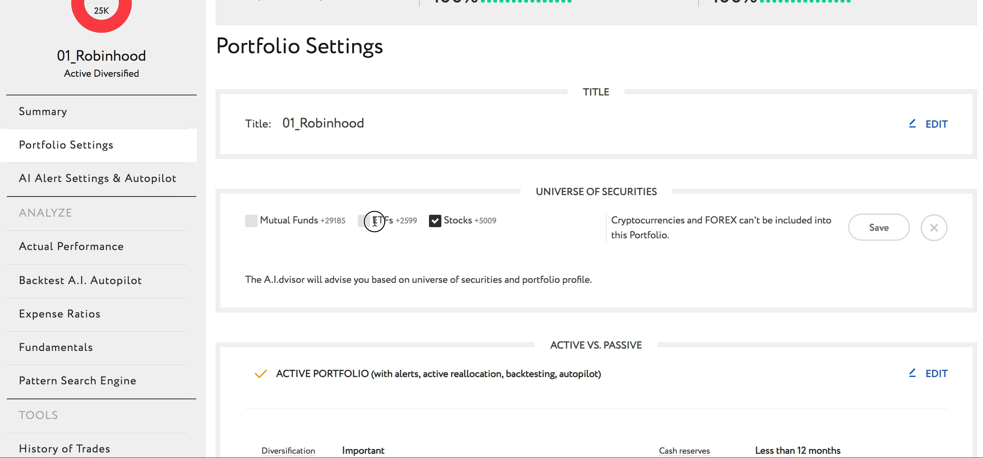
left_click(435, 221)
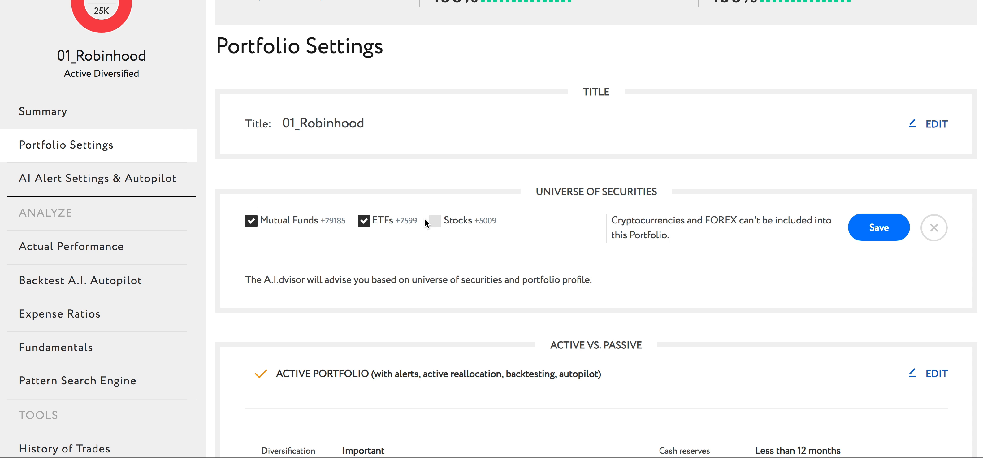
left_click(433, 220)
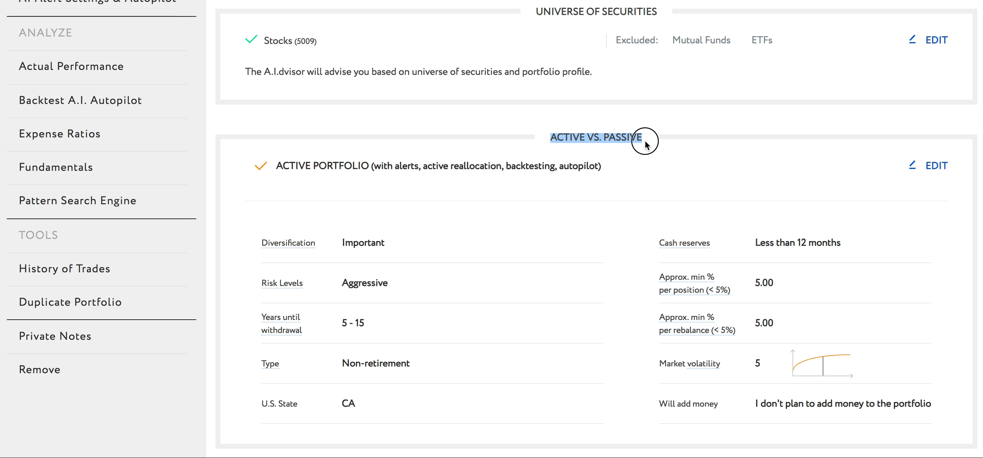
mouse_move(637, 146)
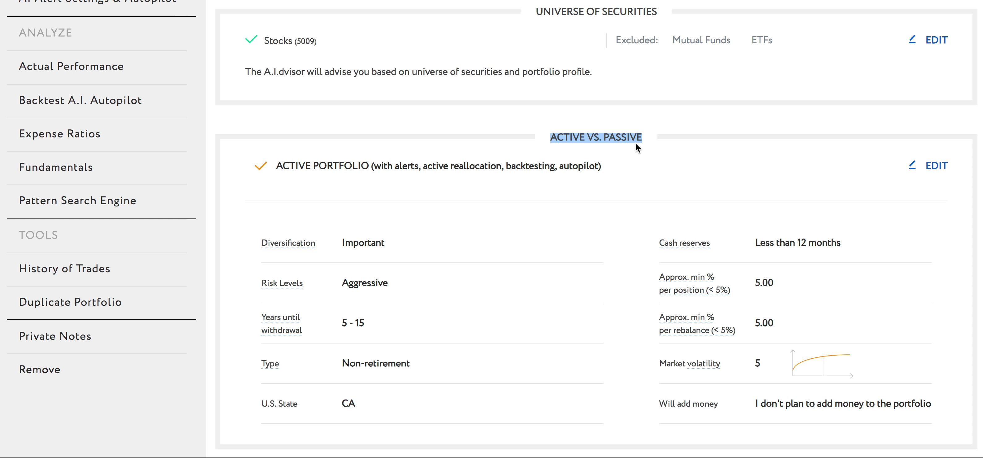
Step: Edit the active vs passive profile, briefly choosing Passive then returning to Active Portfolio
left_click(936, 165)
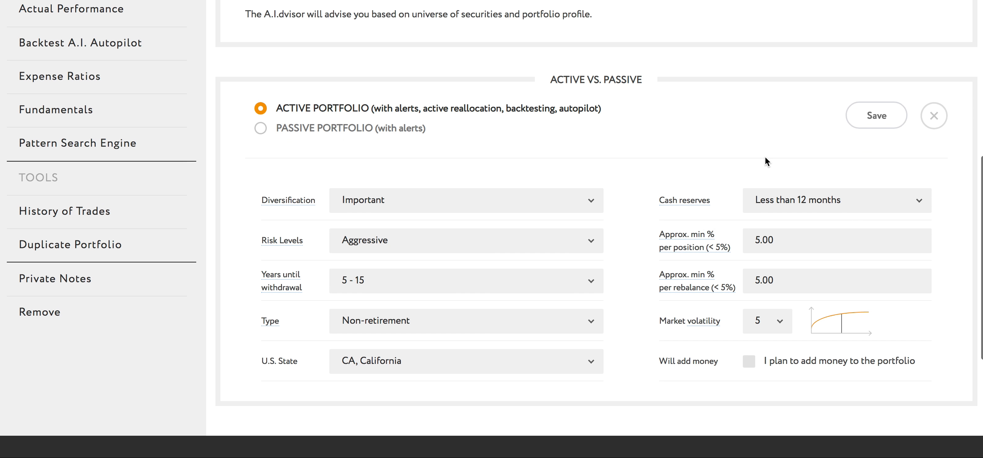
mouse_move(332, 132)
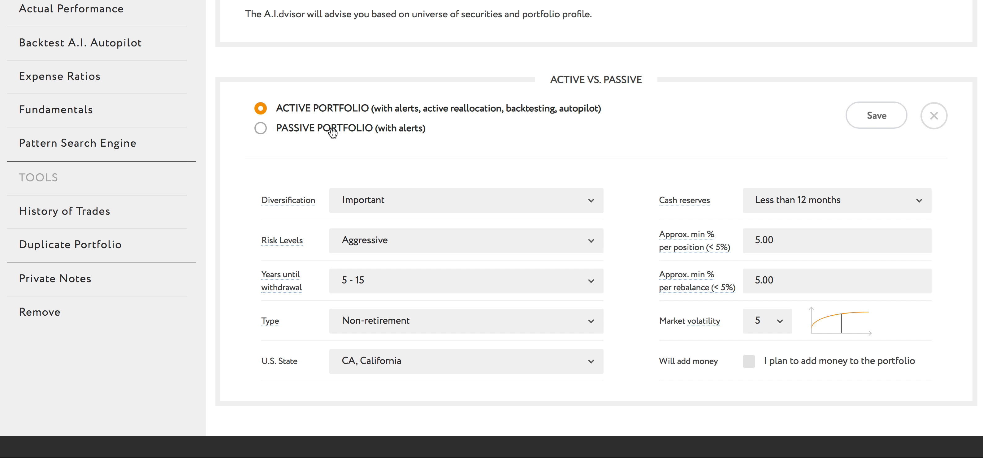
left_click(261, 128)
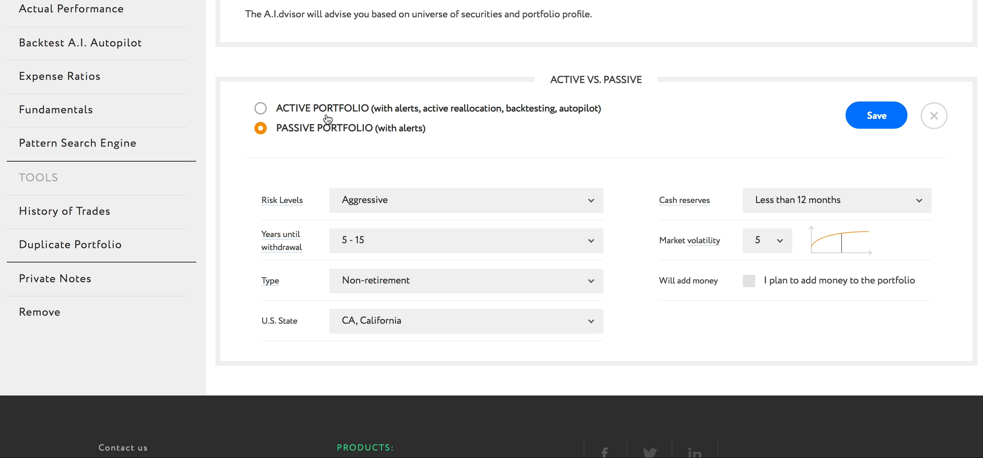
left_click(260, 108)
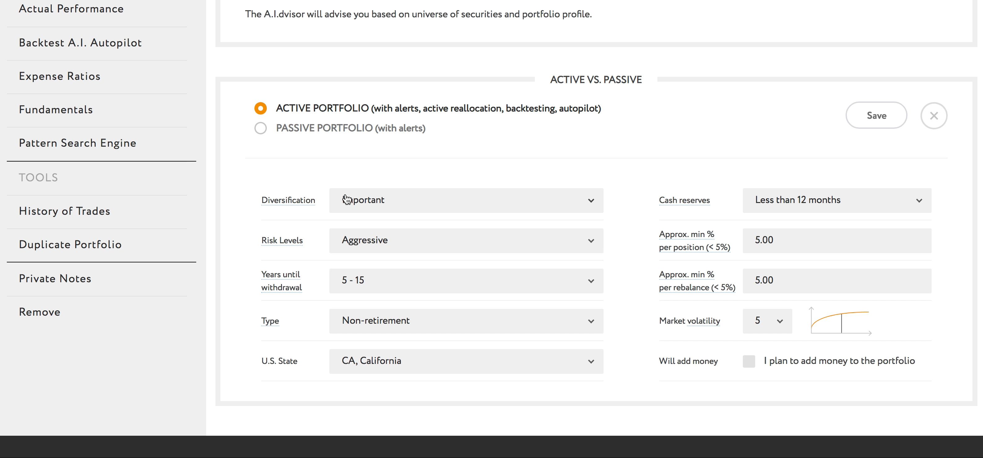
mouse_move(560, 194)
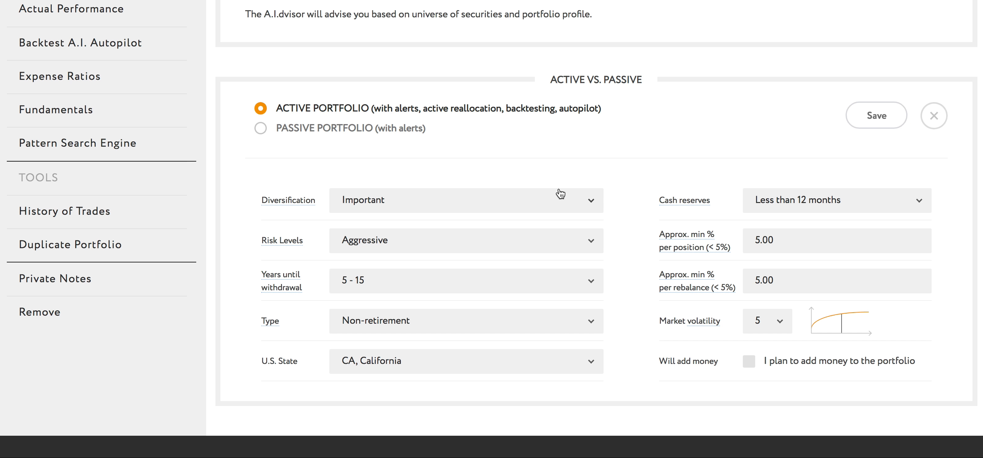
mouse_move(594, 136)
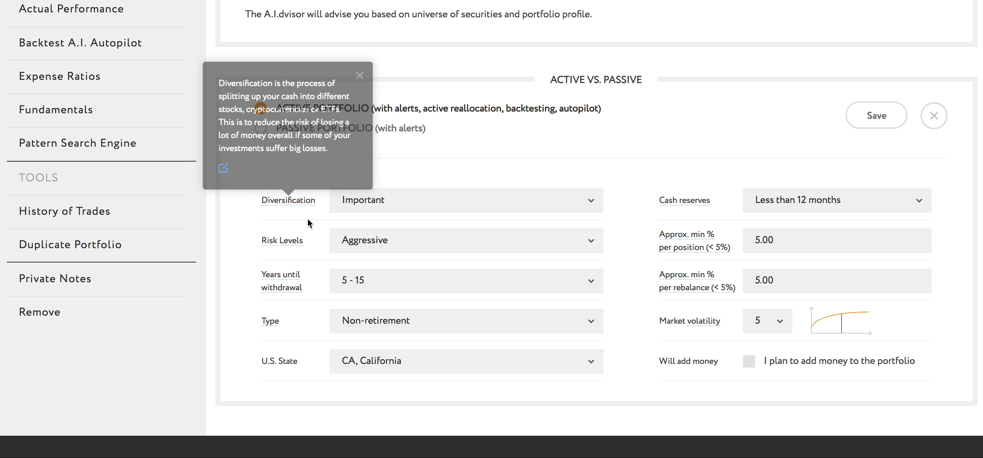
Step: Keep risk at Aggressive and review the years-until-withdrawal and account type choices unchanged
left_click(466, 240)
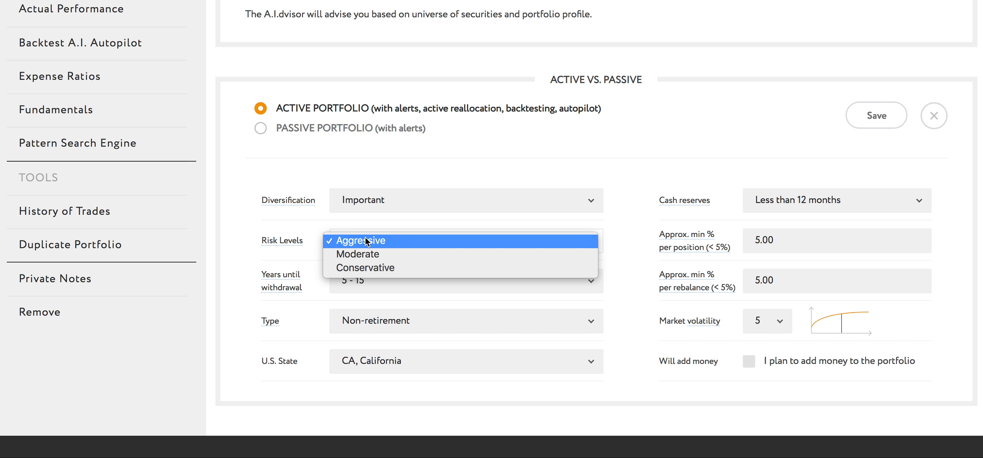
mouse_move(380, 267)
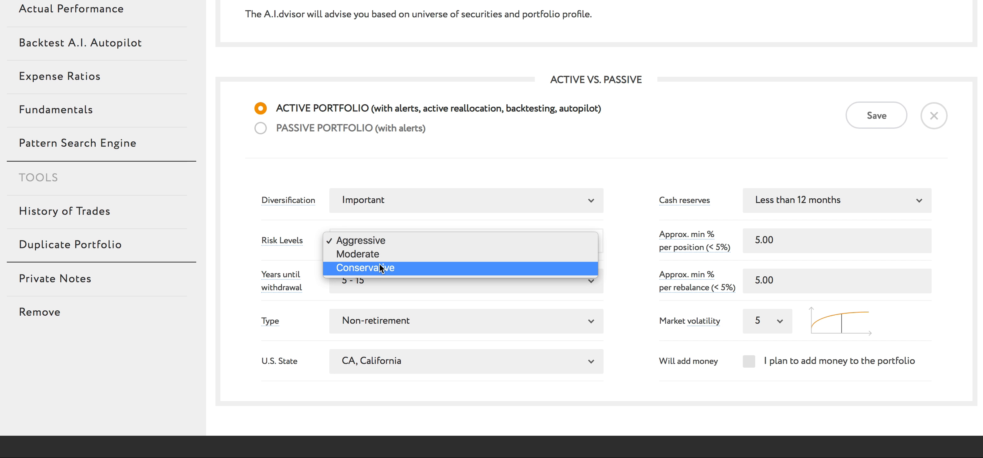
mouse_move(383, 273)
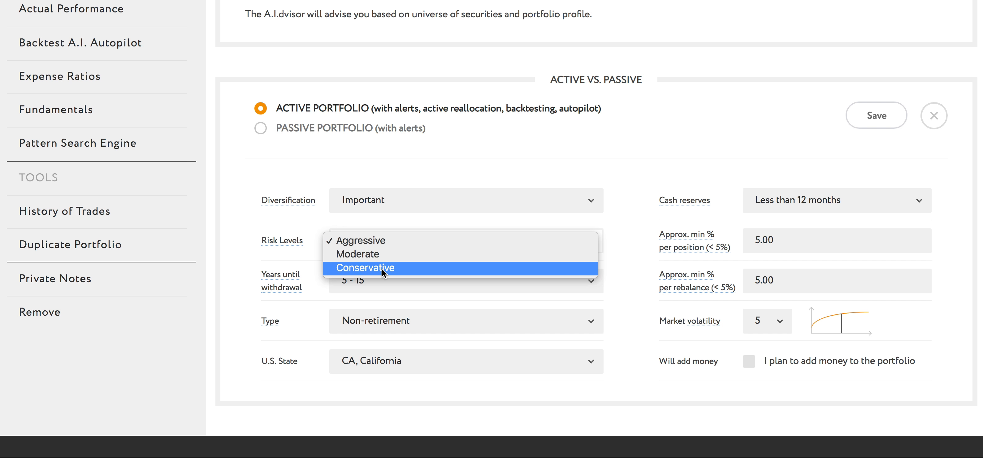
left_click(359, 241)
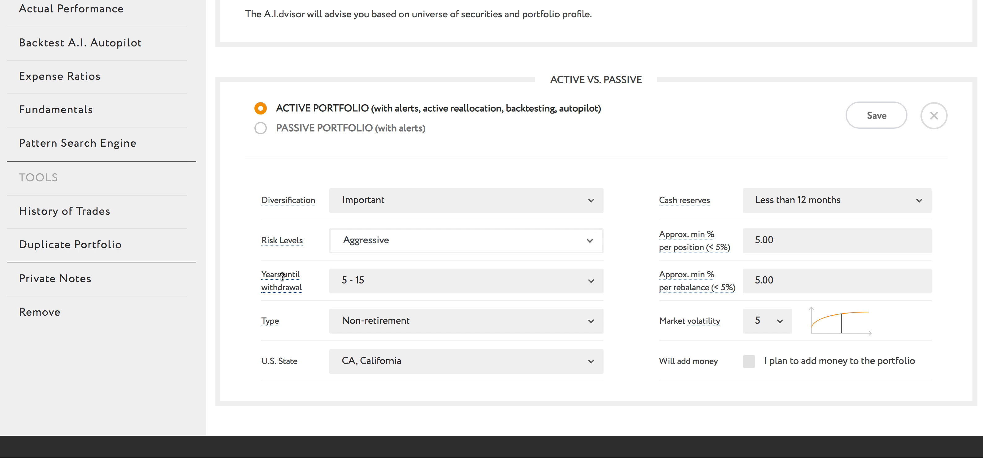
left_click(466, 281)
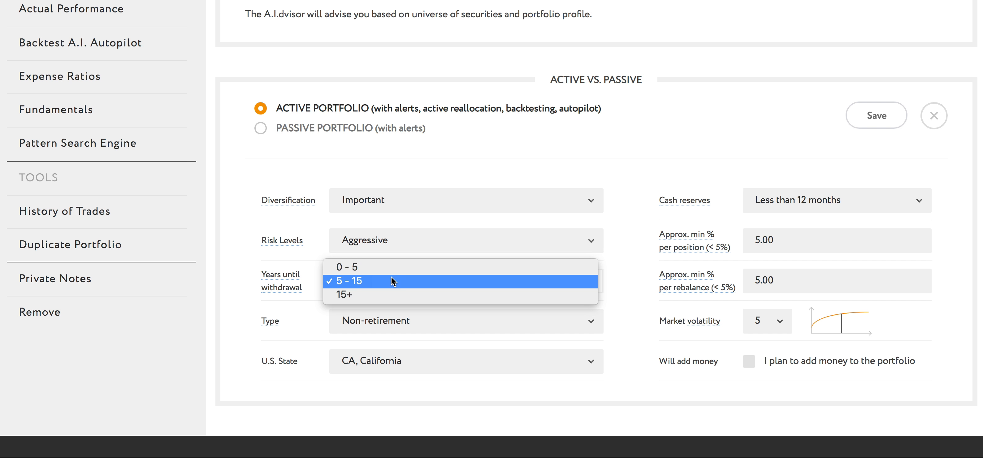
mouse_move(396, 295)
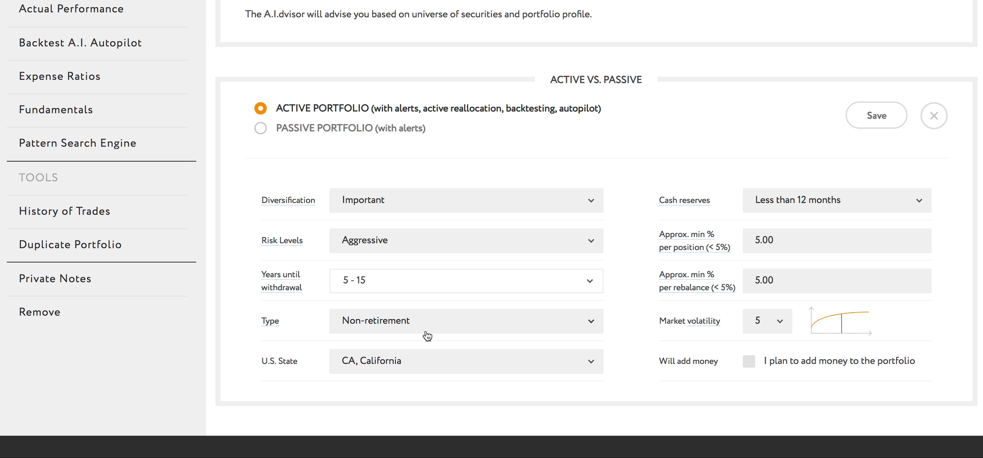
left_click(466, 320)
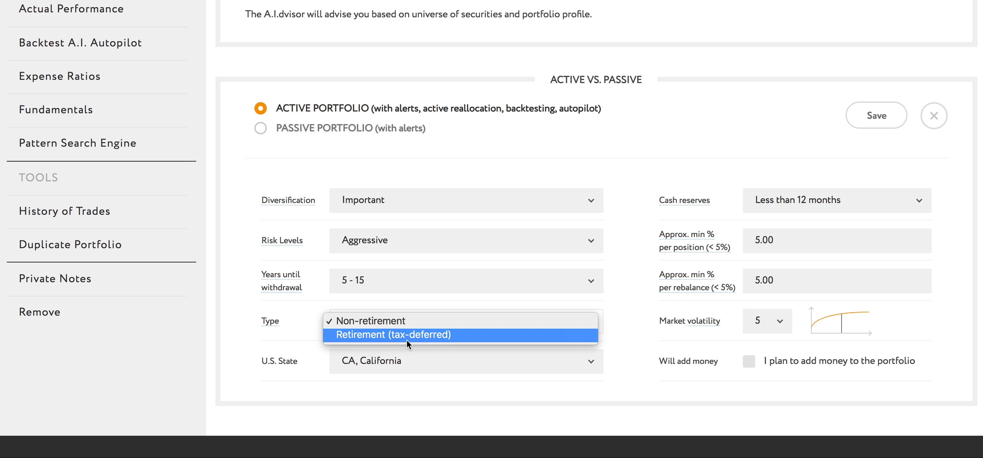
mouse_move(404, 337)
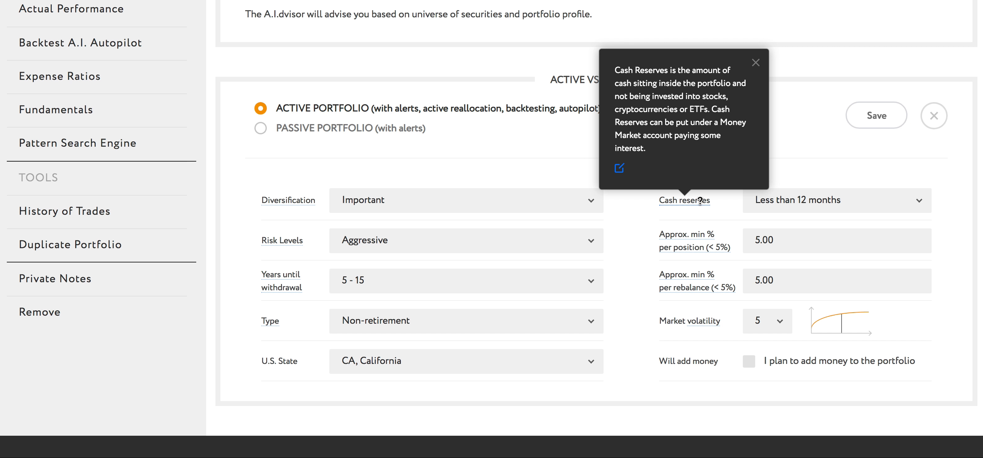
left_click(836, 200)
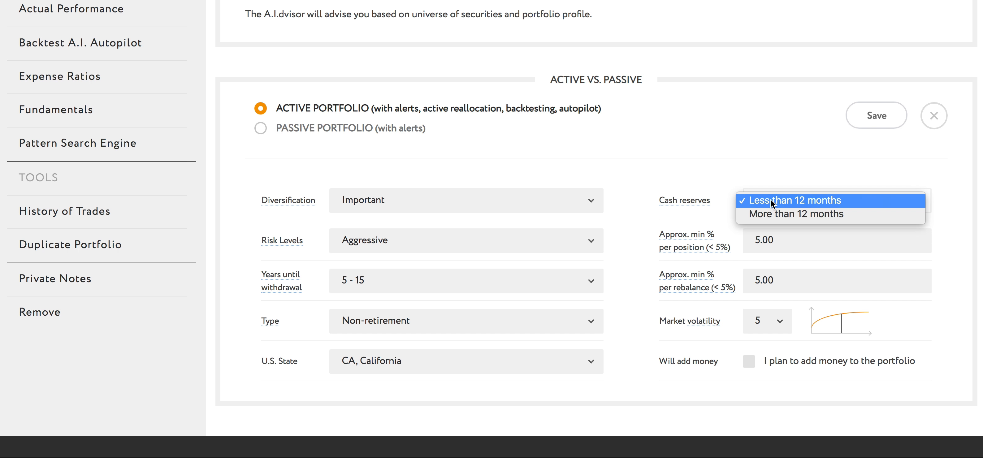
left_click(797, 200)
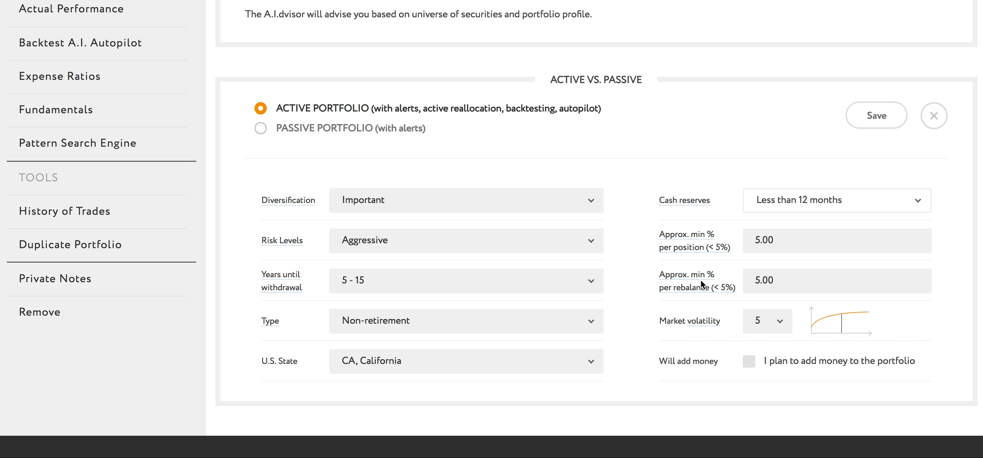
mouse_move(708, 246)
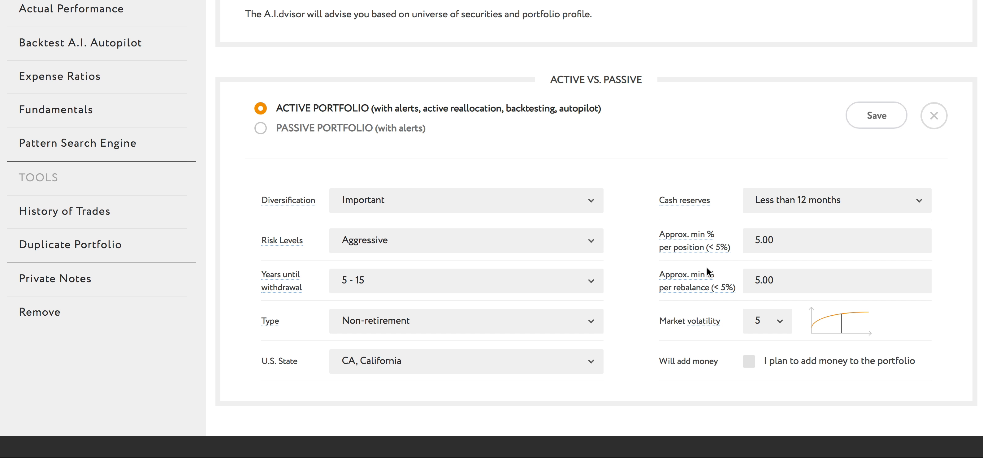
mouse_move(709, 273)
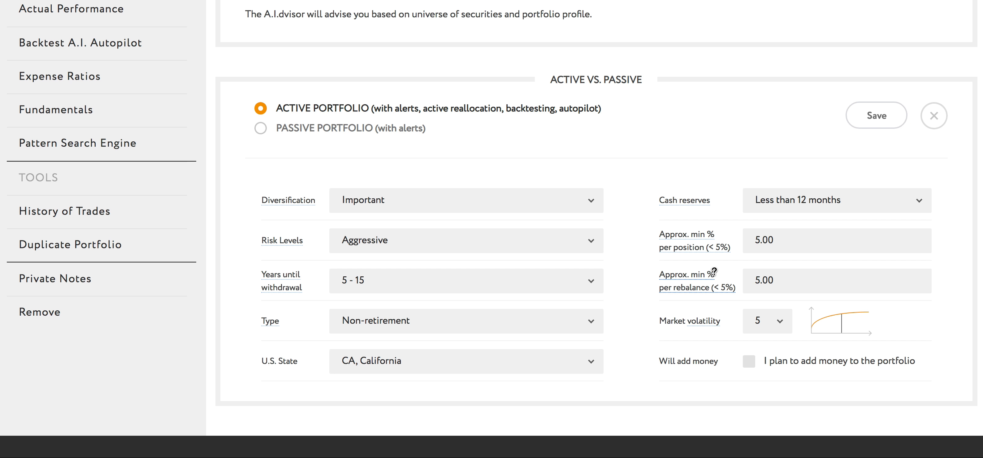
mouse_move(726, 307)
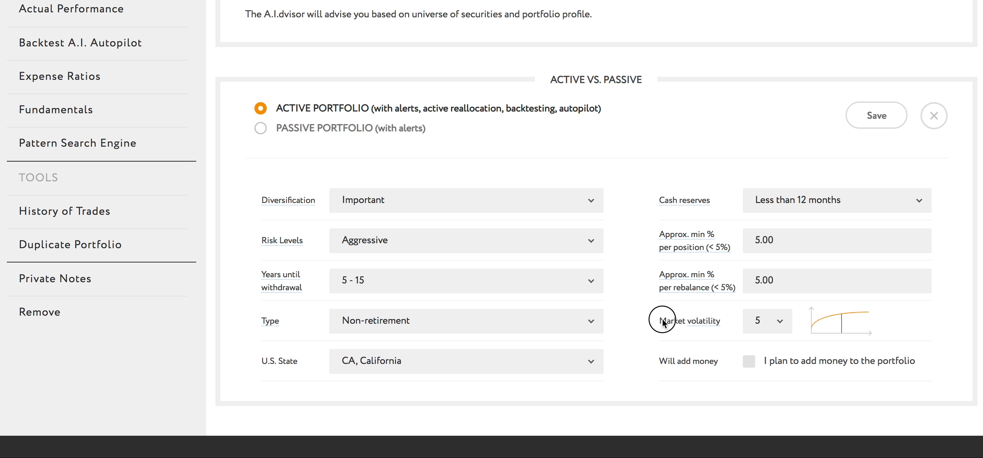
mouse_move(778, 324)
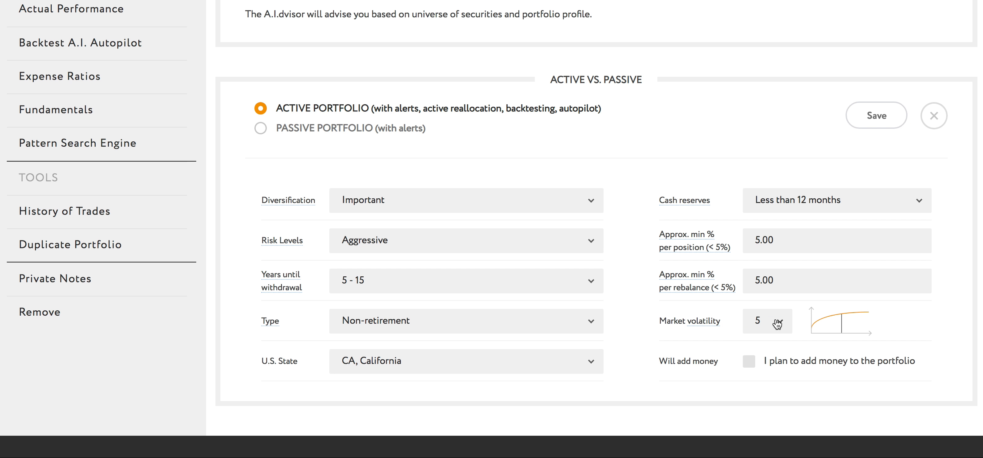
Step: Keep market volatility at 5 and tick 'I plan to add money to the portfolio', enabling Save
left_click(767, 320)
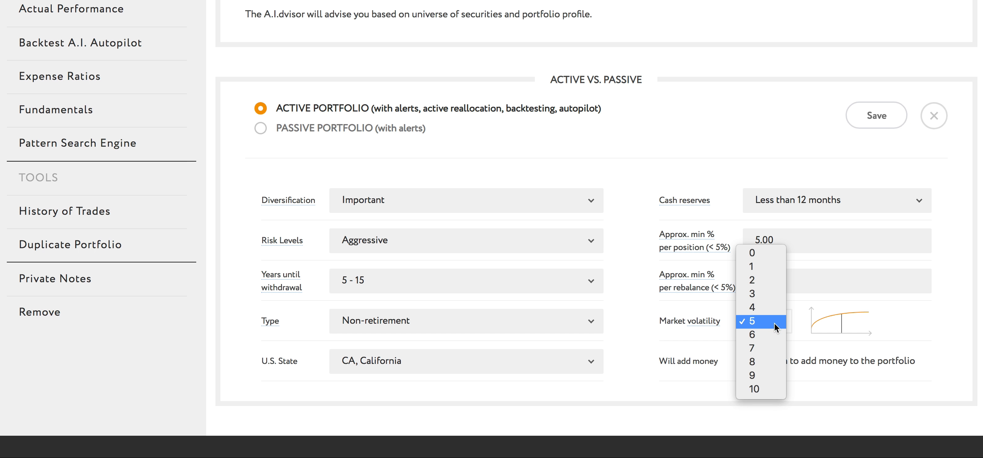
mouse_move(760, 252)
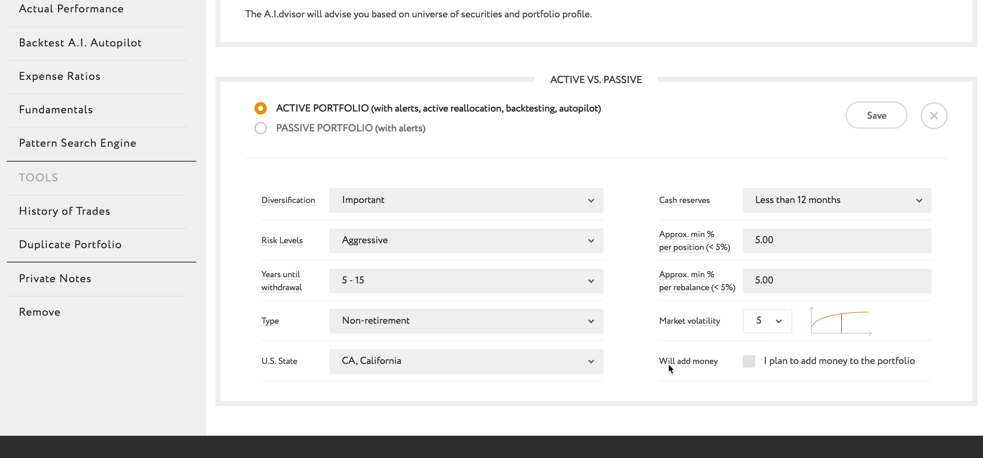
double_click(689, 361)
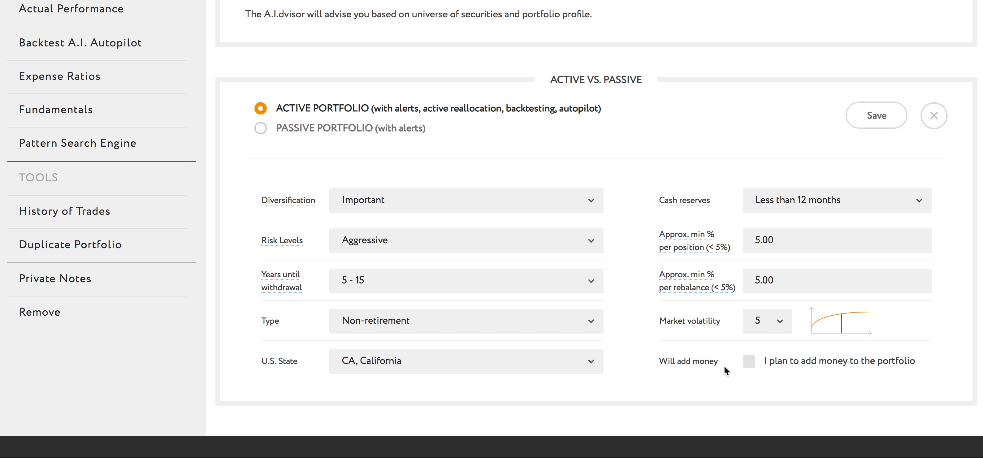
left_click(749, 361)
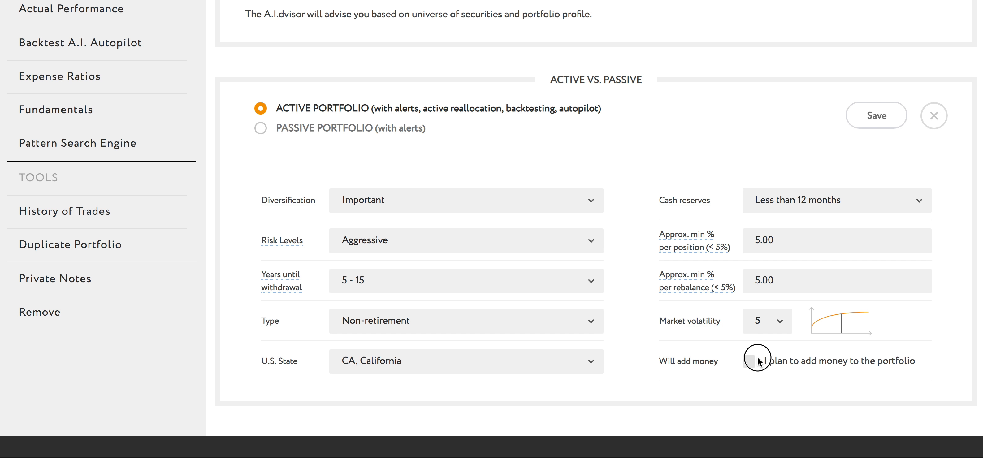
left_click(748, 361)
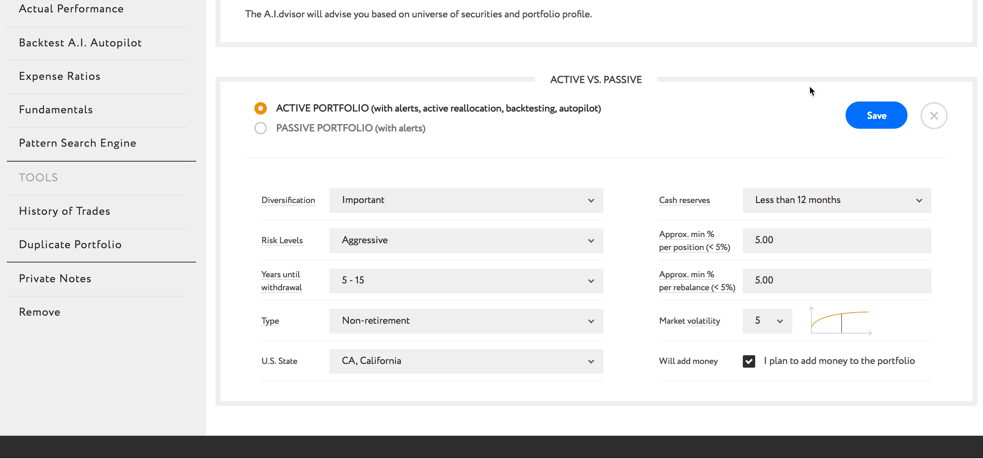
double_click(595, 80)
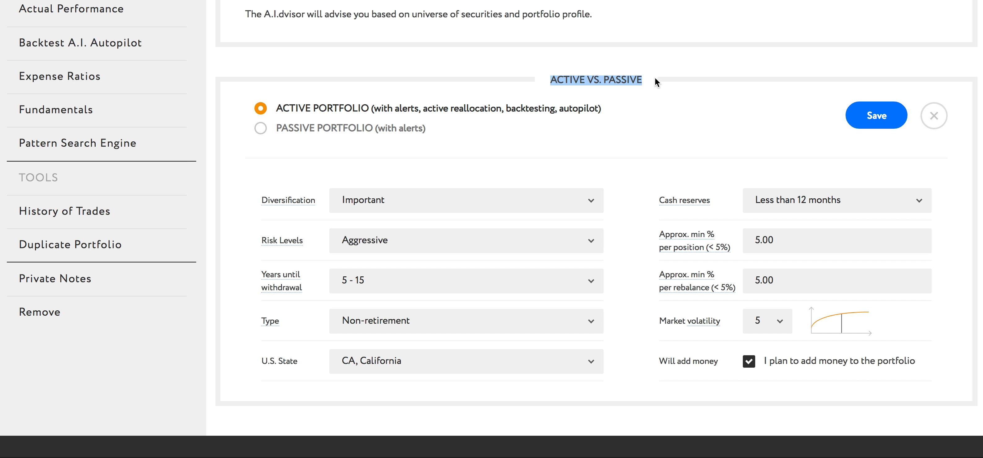